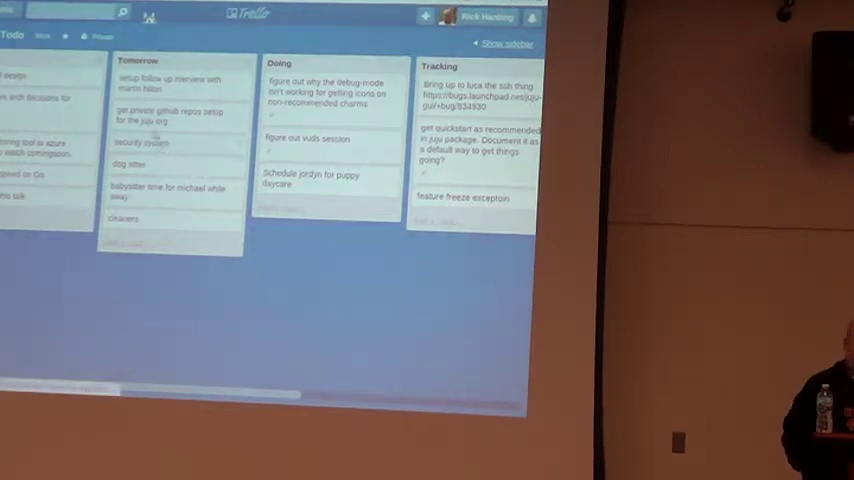
mouse_move(172, 224)
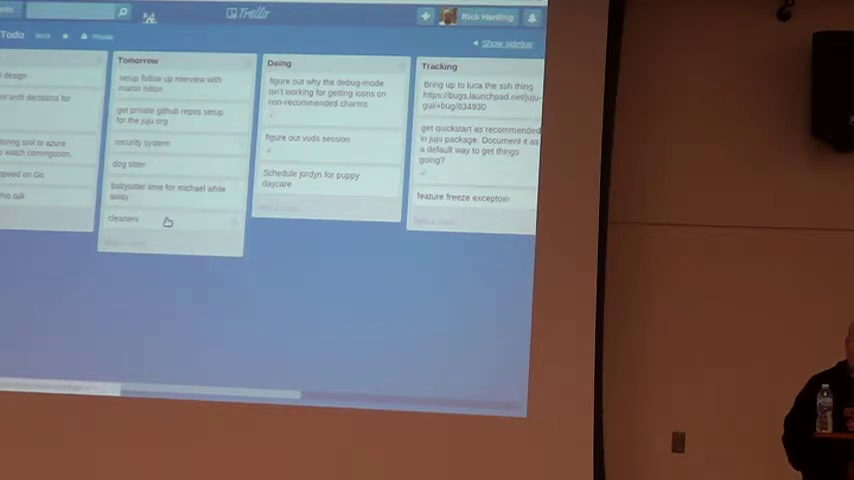